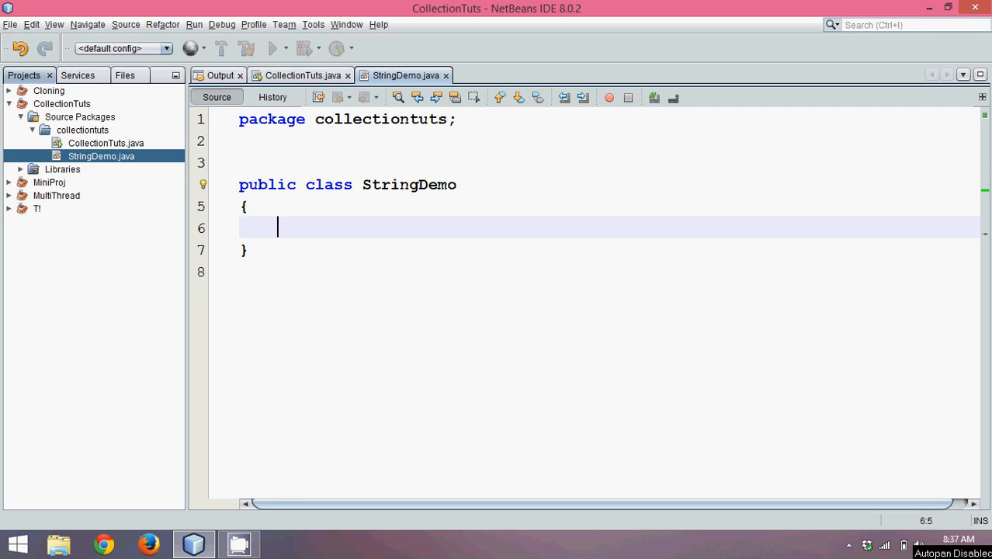
Add a public static void main(String[] args) method to StringDemo
{"action": "type", "text": "public static void main(String[] args) {"}
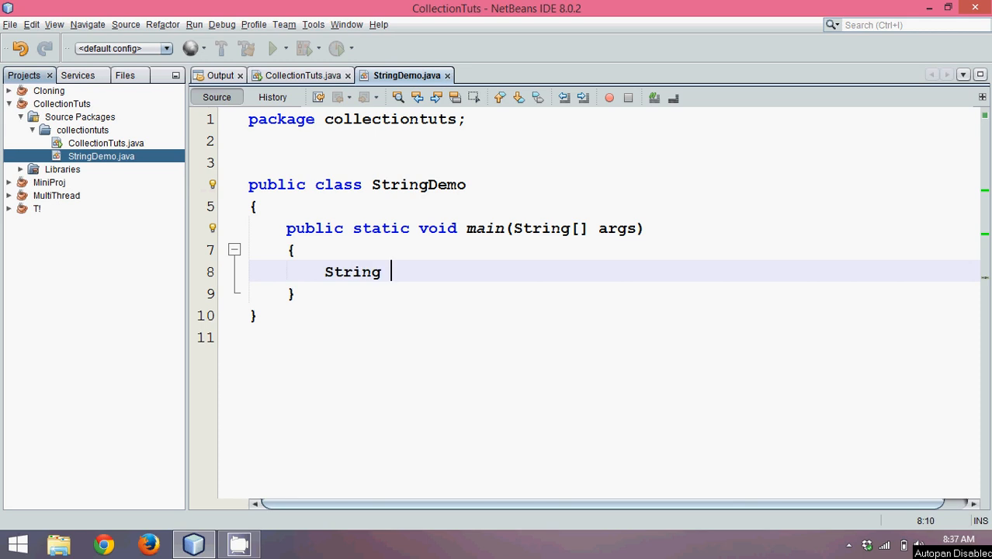
Declare String str = "Navin, Mahesh, Rahul, Vijay"; and start a new line below it
{"action": "type", "text": "str = \""}
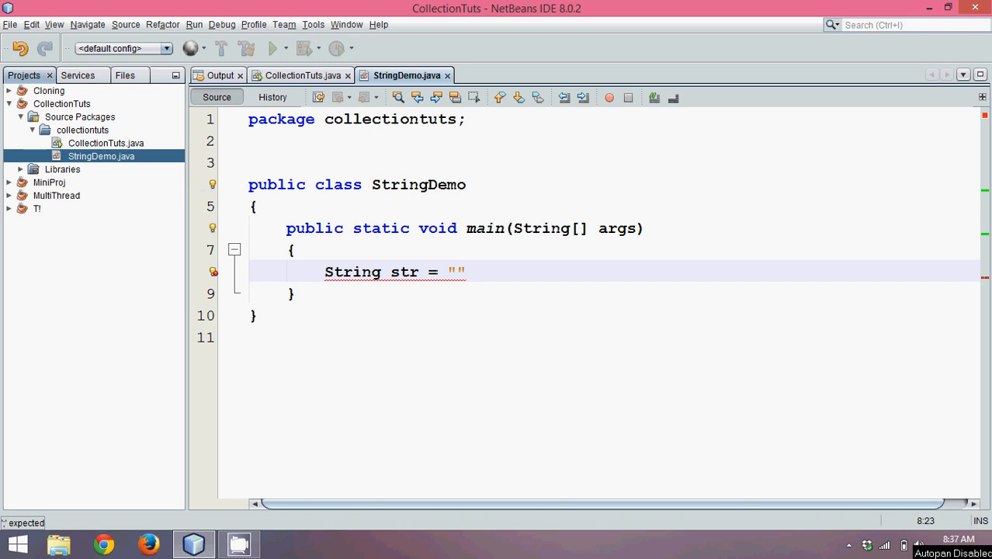
{"action": "type", "text": "Navin, M"}
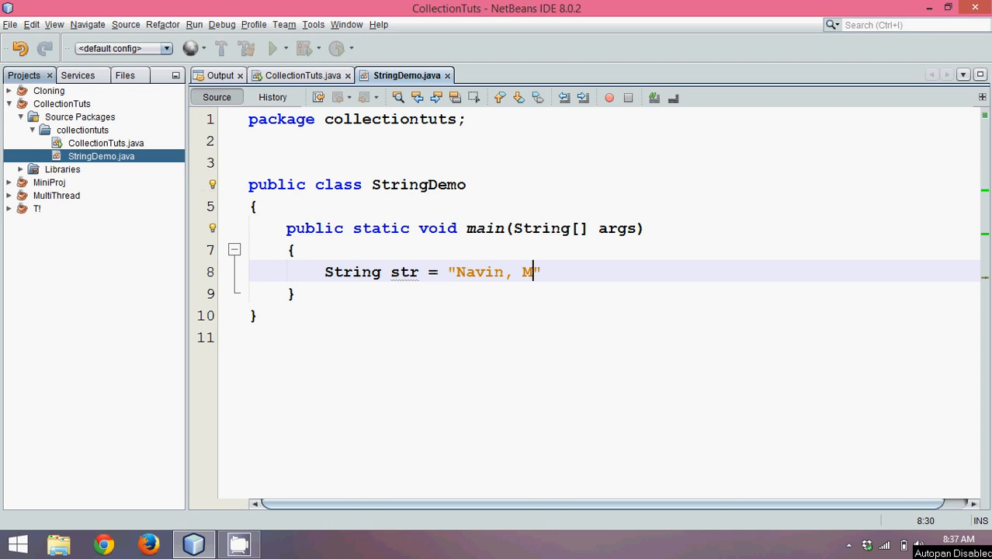
{"action": "type", "text": "ahesh, Rahu"}
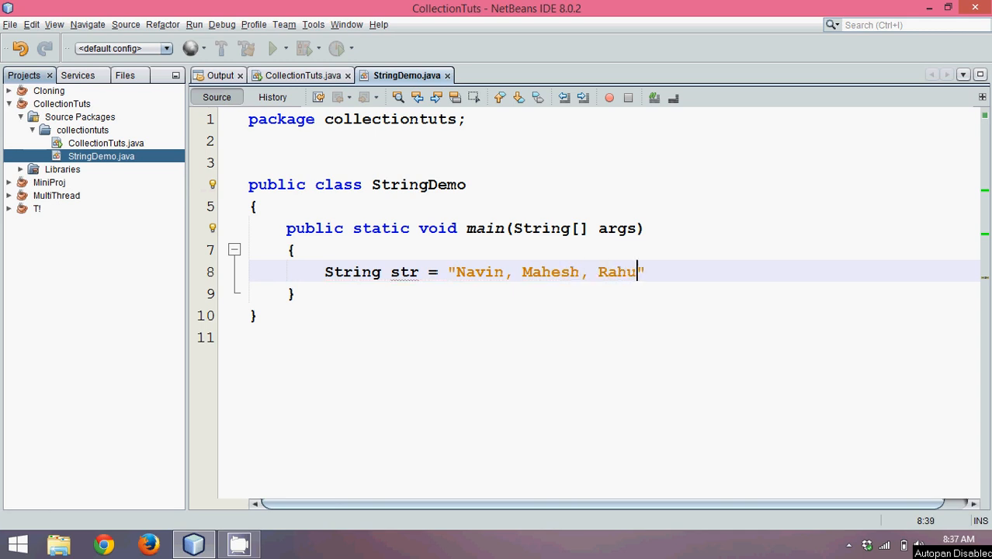
{"action": "type", "text": "l,"}
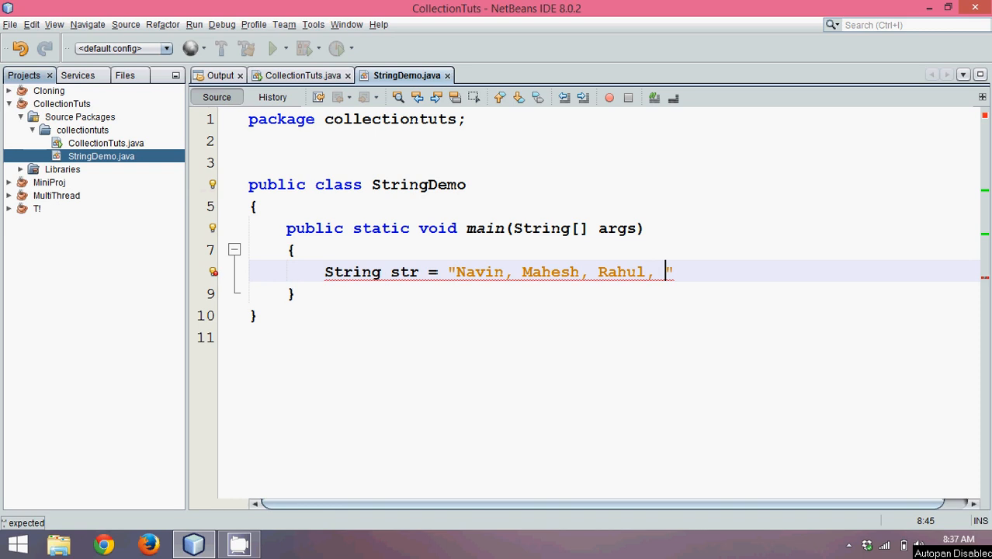
{"action": "type", "text": "Vij"}
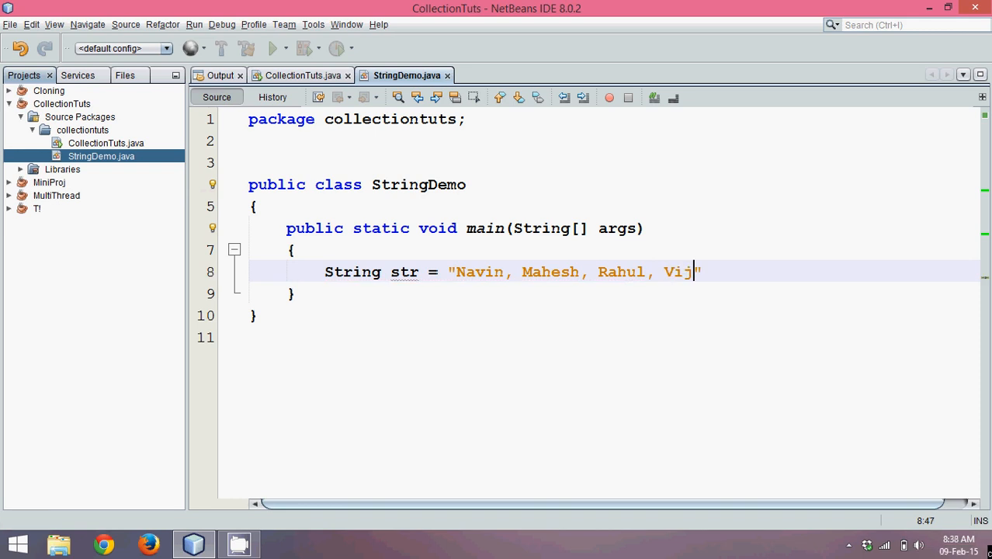
{"action": "type", "text": "ay\";"}
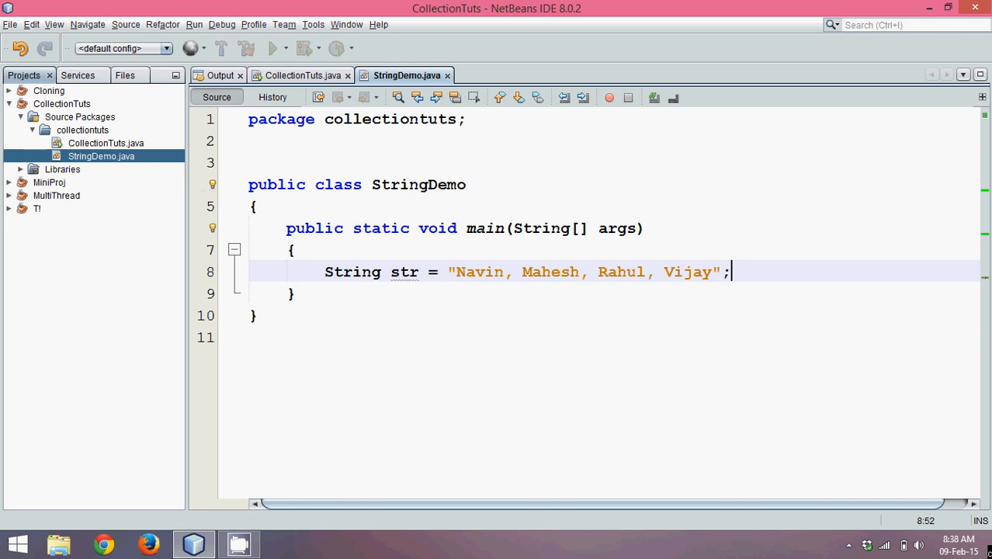
{"action": "key", "text": "Enter"}
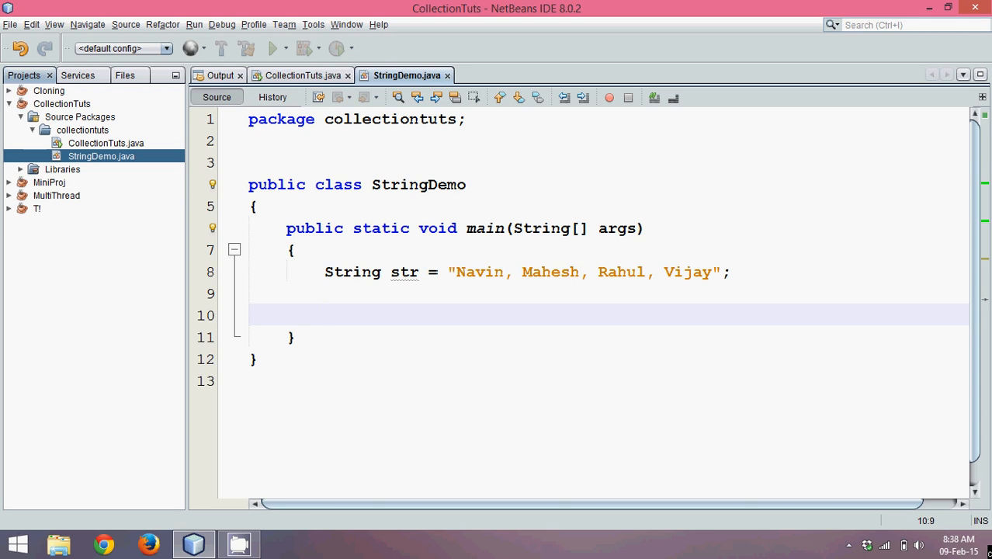
Print str with System.out.println via the sout template
{"action": "type", "text": "sou"}
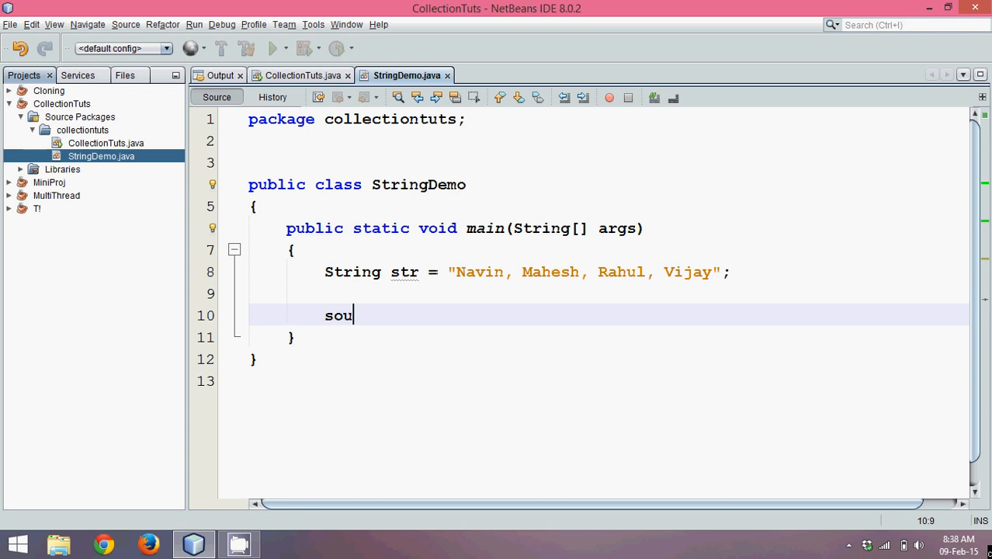
{"action": "type", "text": "System.out.println(str);"}
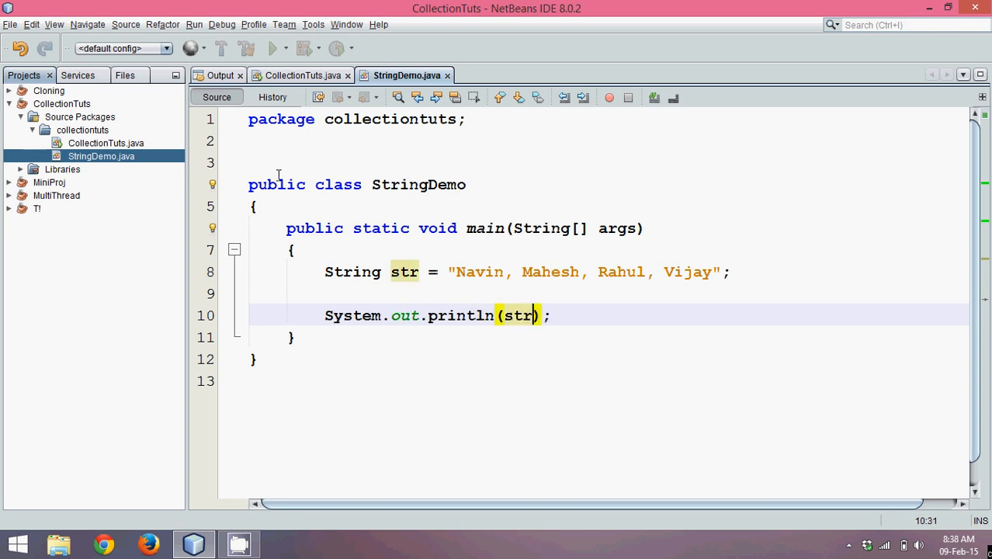
Run StringDemo, view the names output, and return to the source
{"action": "right_click", "coordinate": [520, 294]}
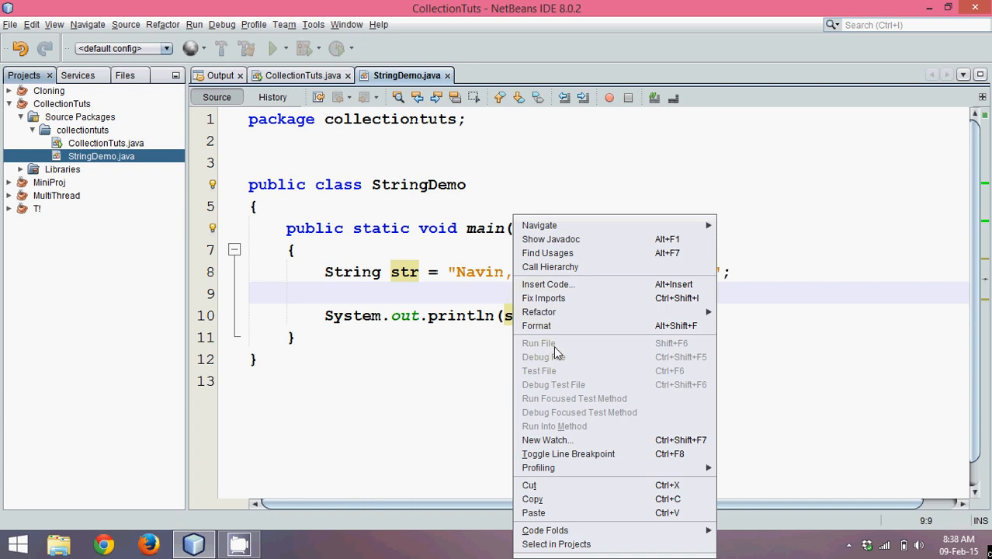
{"action": "left_click", "coordinate": [436, 256]}
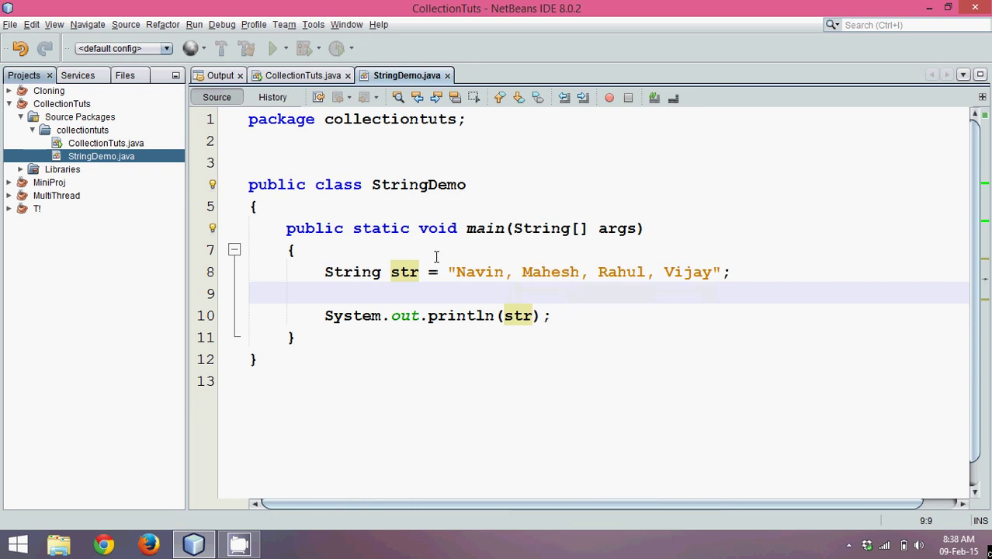
{"action": "right_click", "coordinate": [422, 335]}
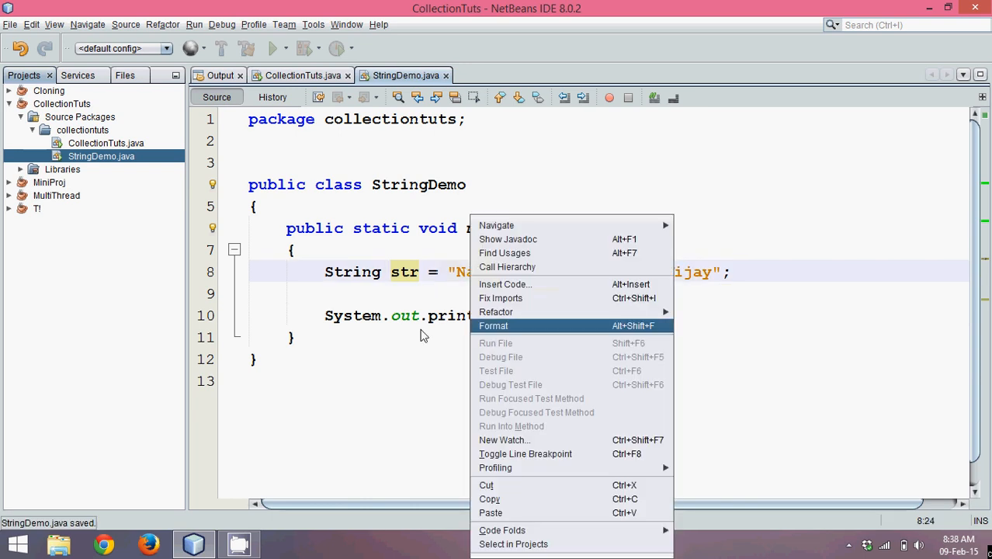
{"action": "left_click", "coordinate": [494, 326]}
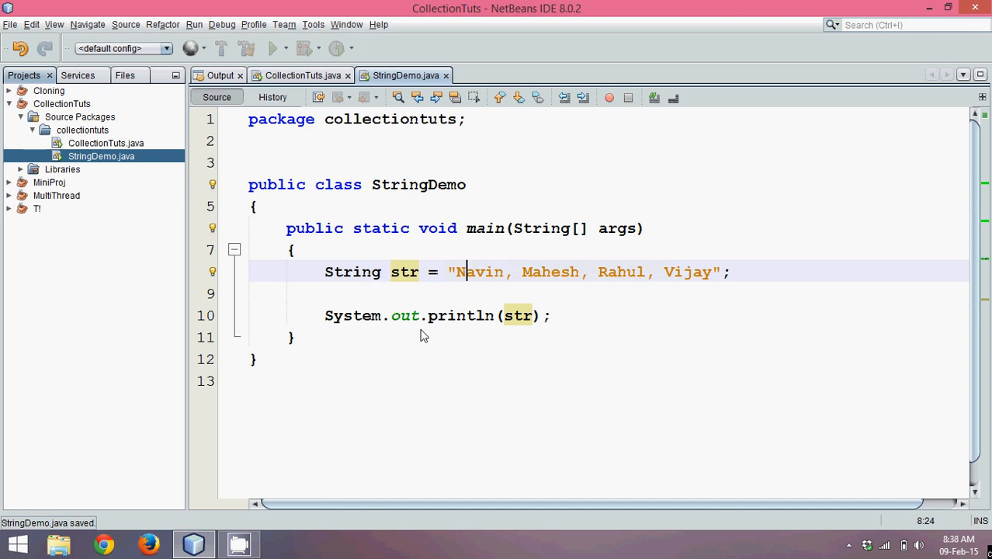
{"action": "mouse_move", "coordinate": [761, 150]}
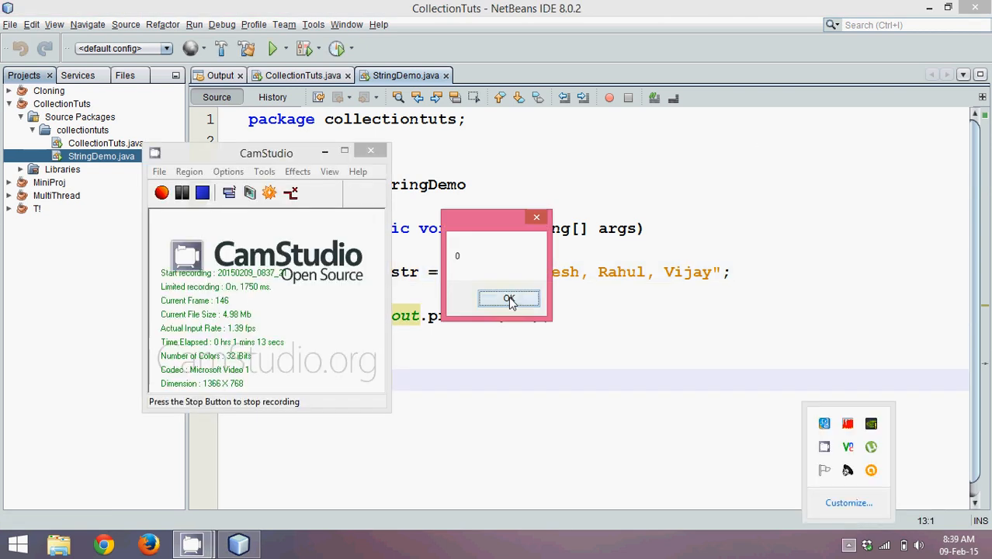
{"action": "left_click", "coordinate": [509, 298]}
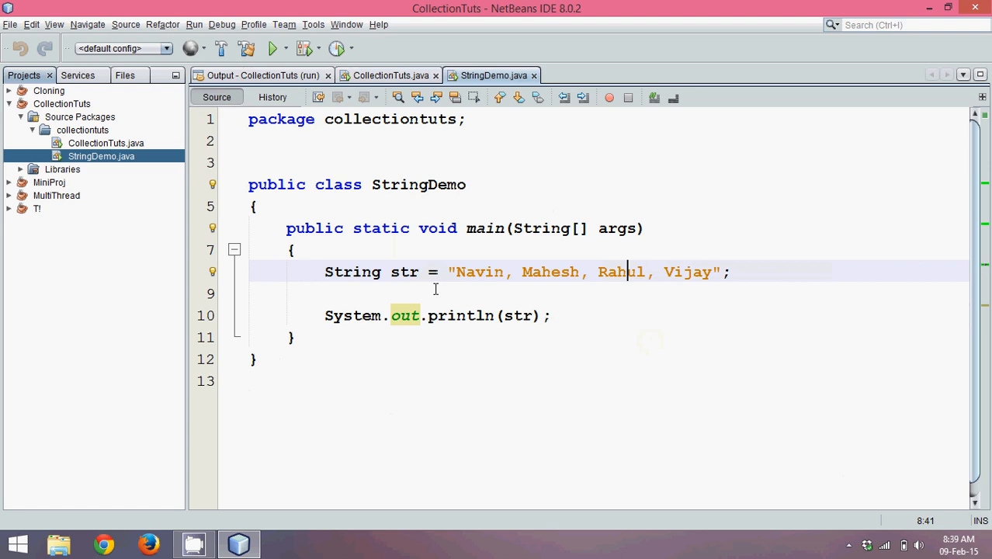
{"action": "left_click", "coordinate": [270, 48]}
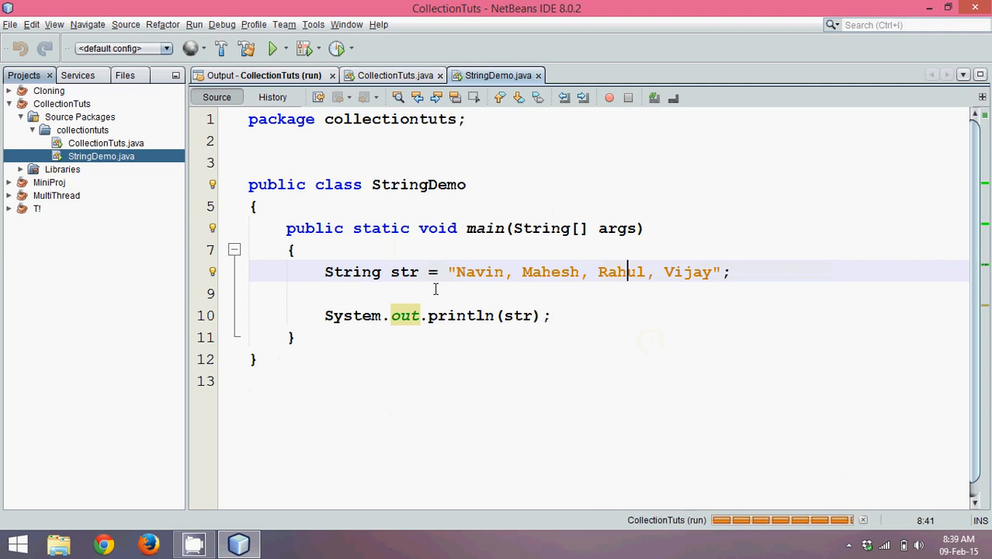
{"action": "left_click", "coordinate": [270, 48]}
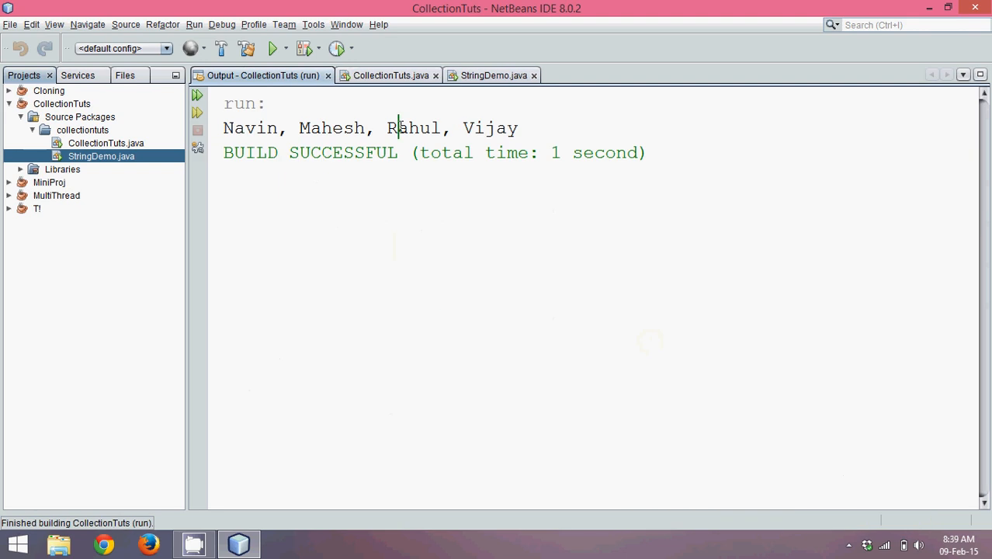
{"action": "mouse_move", "coordinate": [482, 74]}
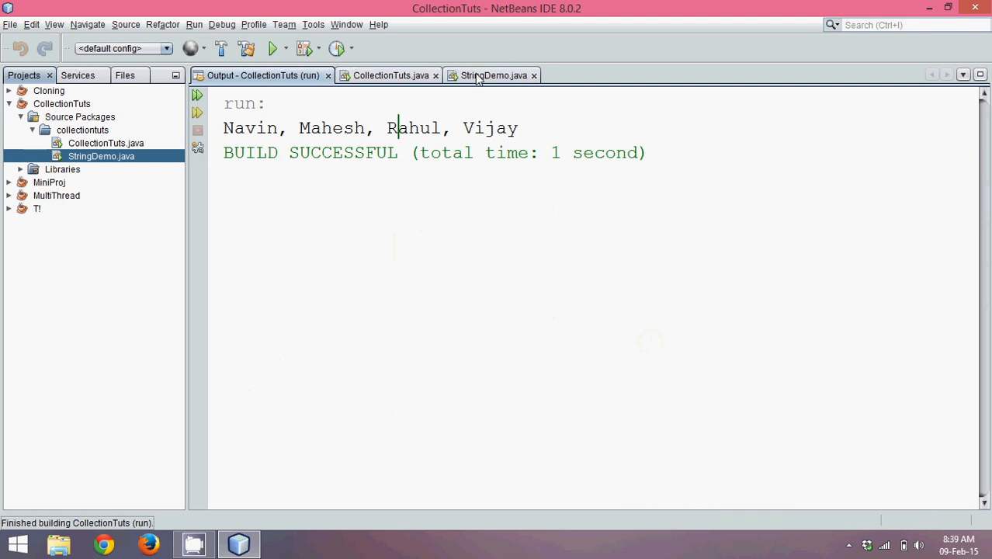
{"action": "left_click", "coordinate": [491, 75]}
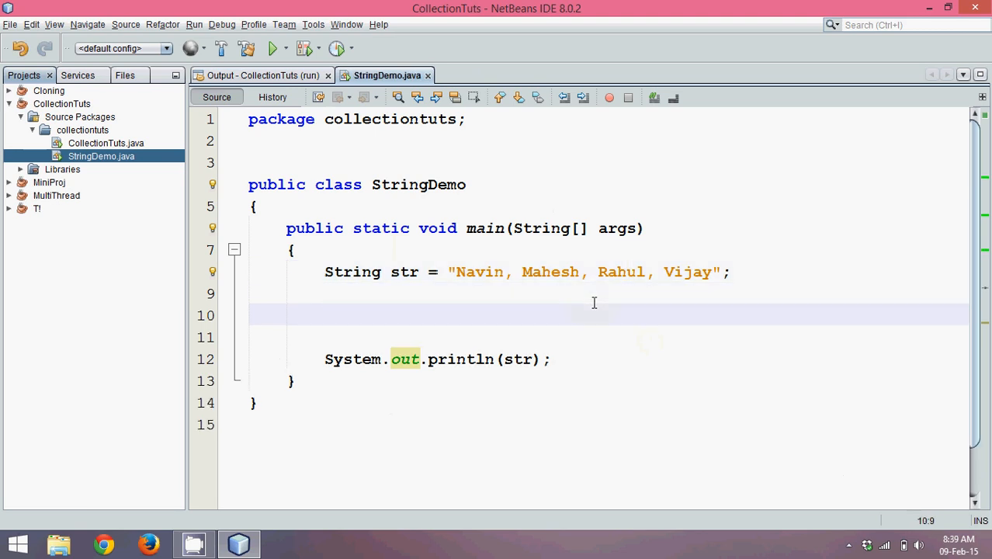
Write str.split(","); to split the string on commas
{"action": "type", "text": "str.split(str"}
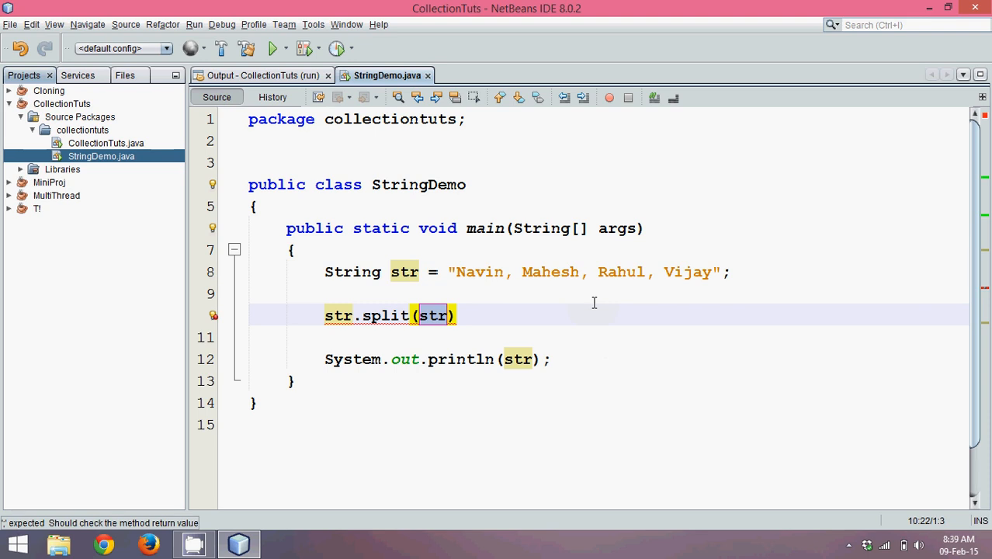
{"action": "type", "text": "\",\""}
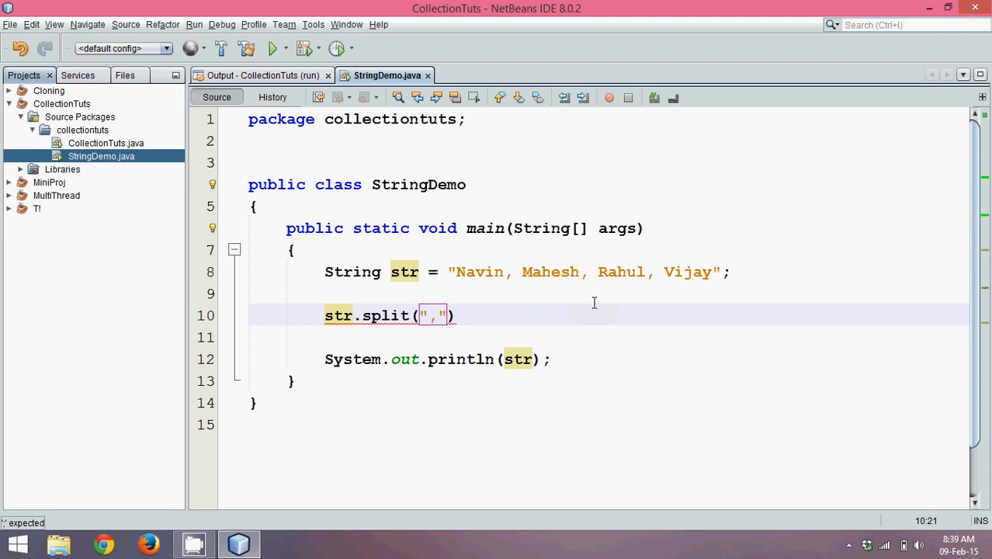
{"action": "type", "text": ";"}
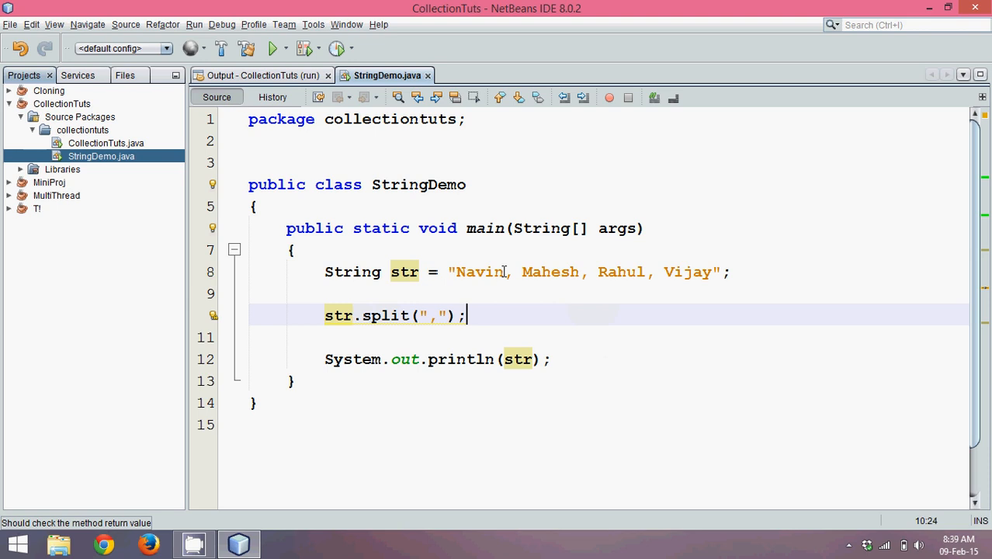
Store the split result in a String names[] array and print names[2]
{"action": "left_click", "coordinate": [512, 272]}
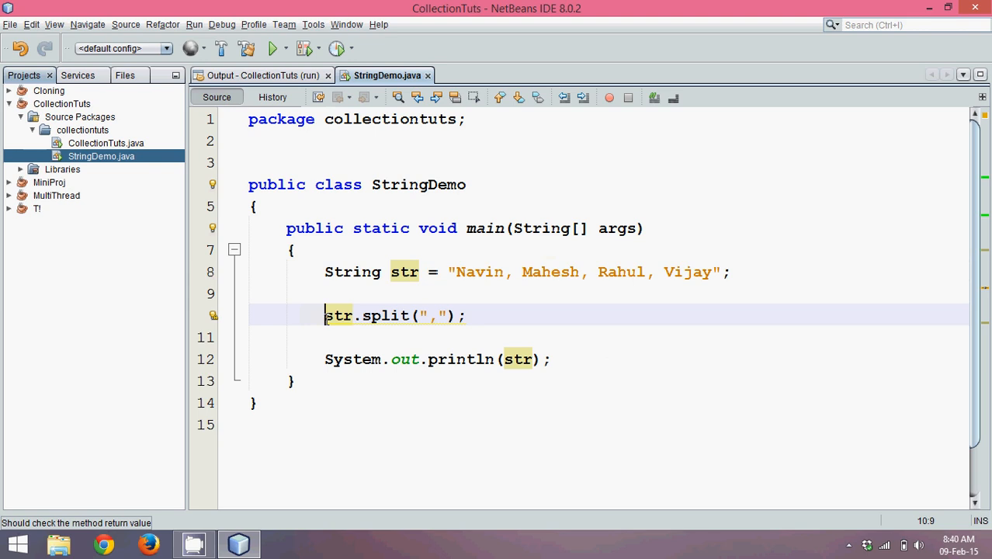
{"action": "type", "text": "String"}
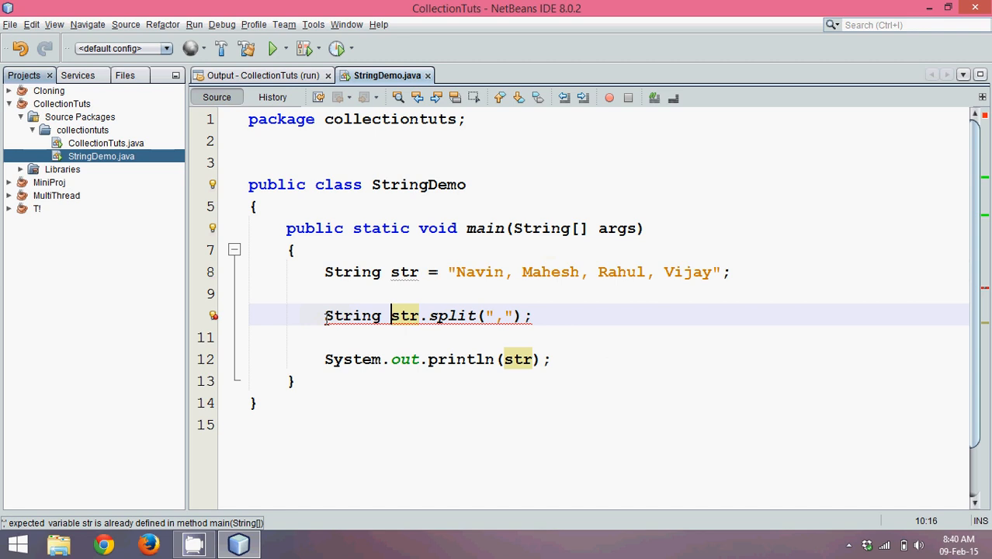
{"action": "type", "text": "names[] ="}
{"action": "left_click", "coordinate": [438, 359]}
{"action": "type", "text": "names[2]"}
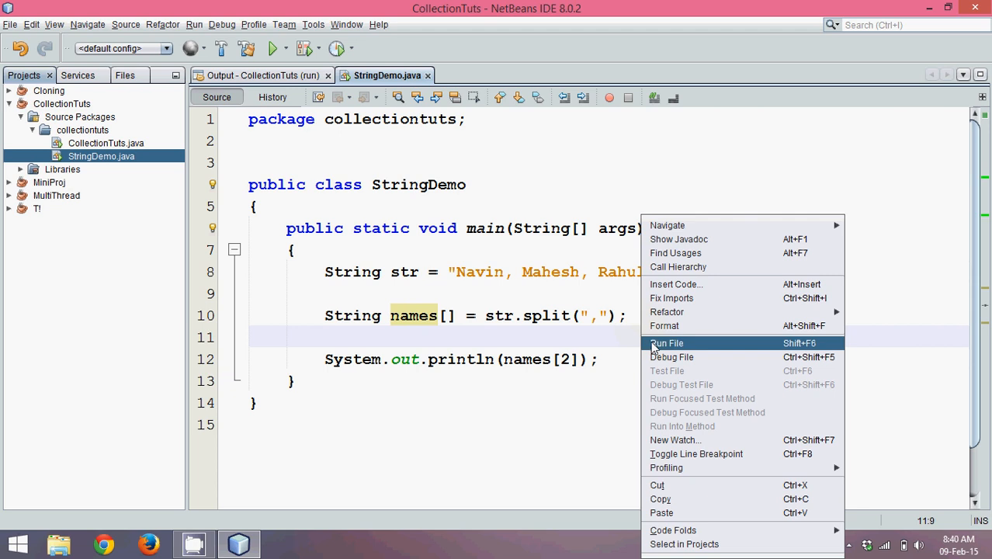
Run StringDemo to see Rahul printed, then return to the source
{"action": "left_click", "coordinate": [666, 343]}
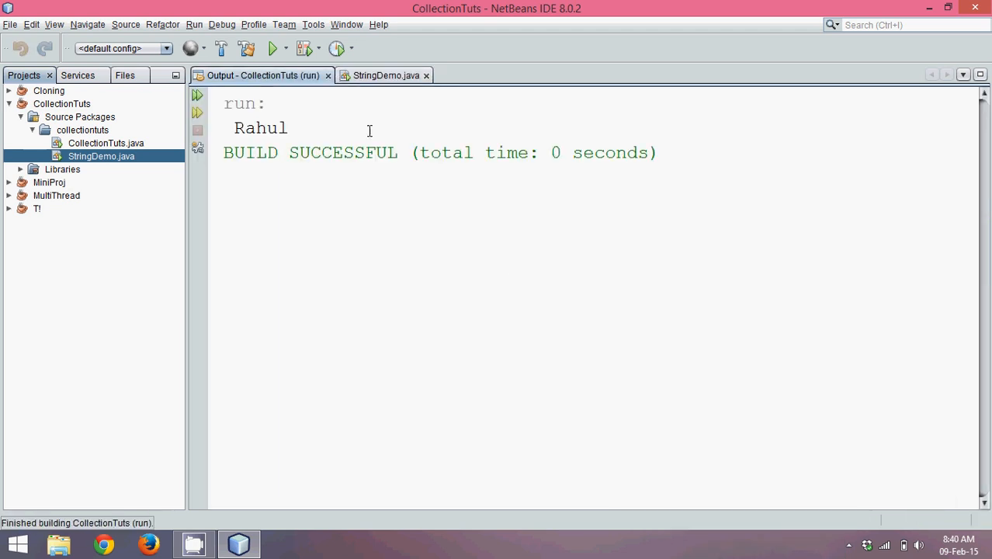
{"action": "left_click", "coordinate": [385, 75]}
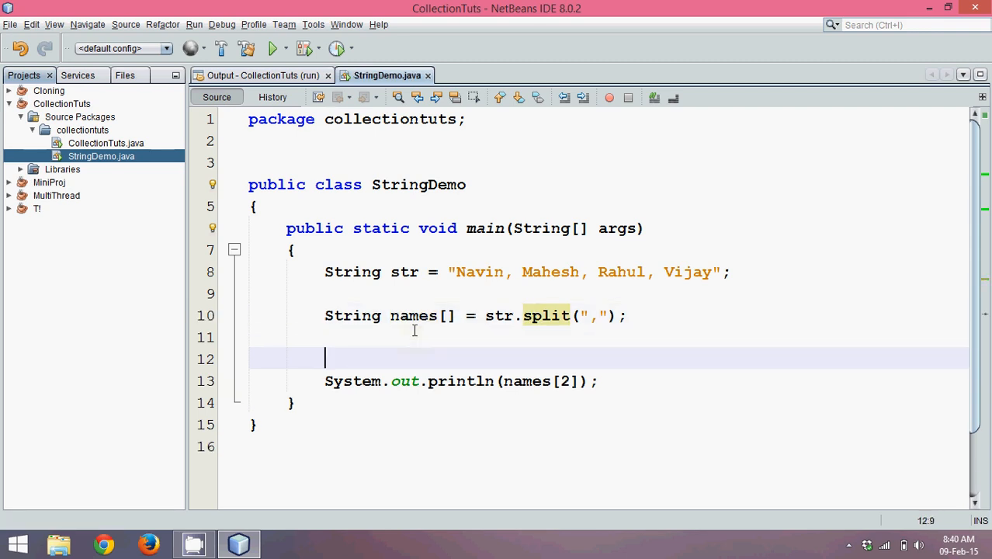
Write for(String val : names) and print val inside the loop
{"action": "type", "text": "for("}
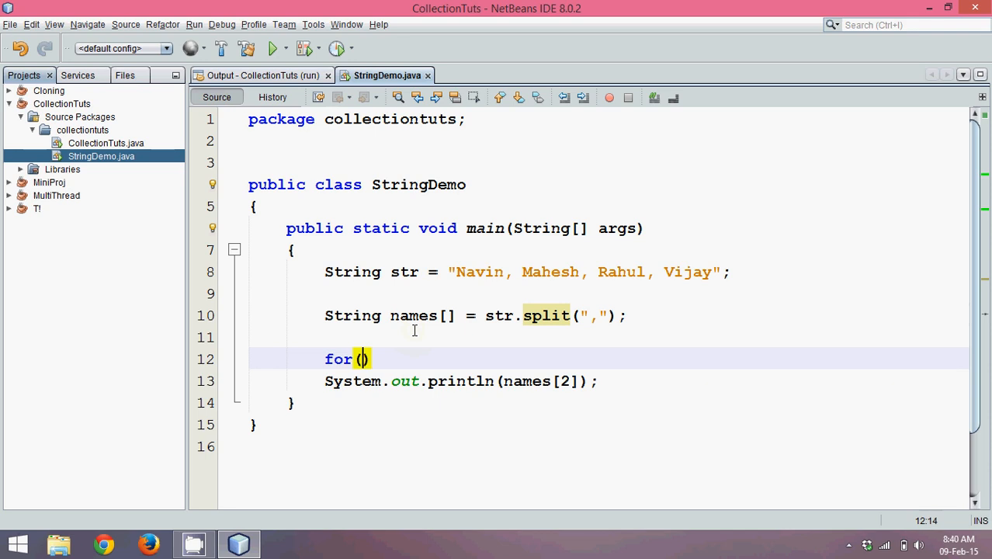
{"action": "type", "text": "String"}
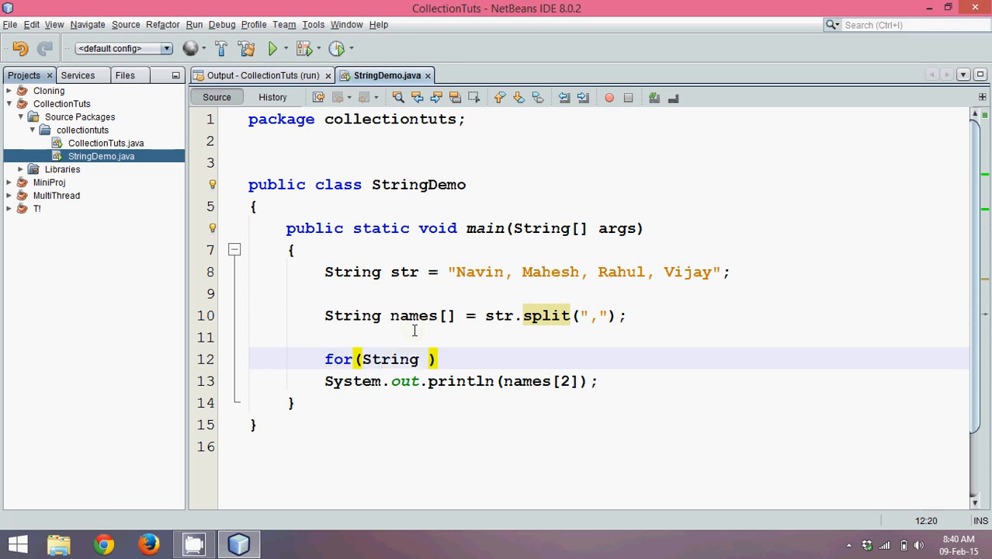
{"action": "type", "text": "val : names"}
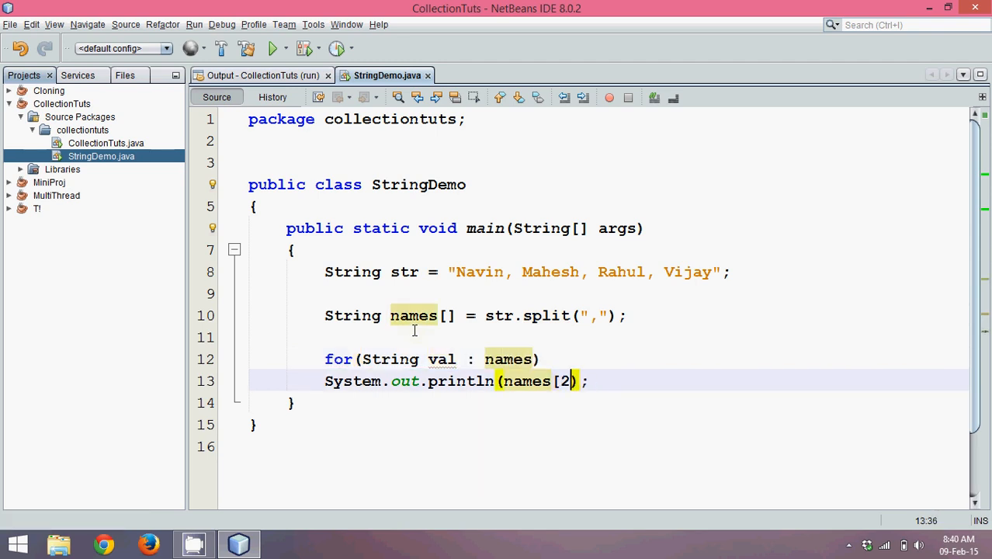
{"action": "type", "text": "val"}
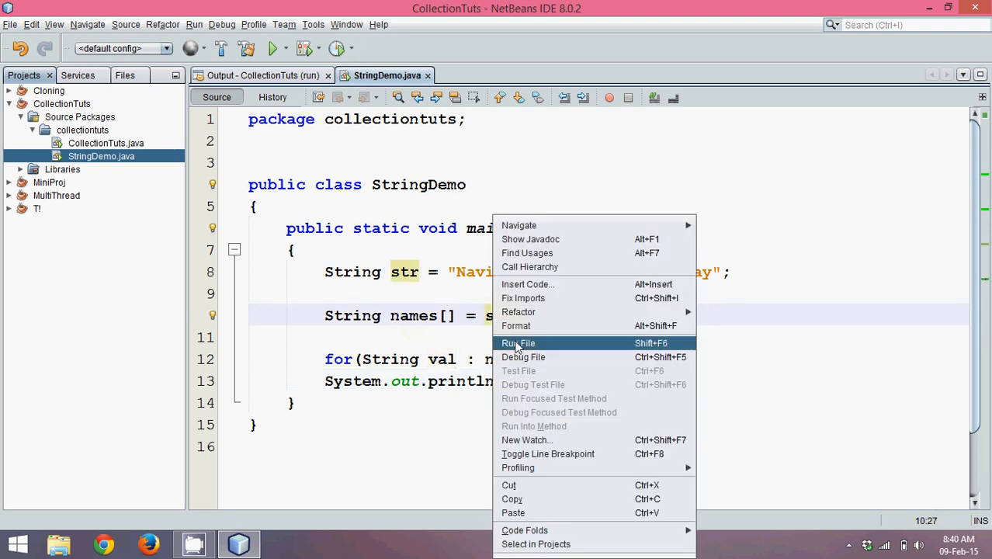
Run the file to list all four names, noting Mahesh's leading space, and return to source
{"action": "left_click", "coordinate": [518, 343]}
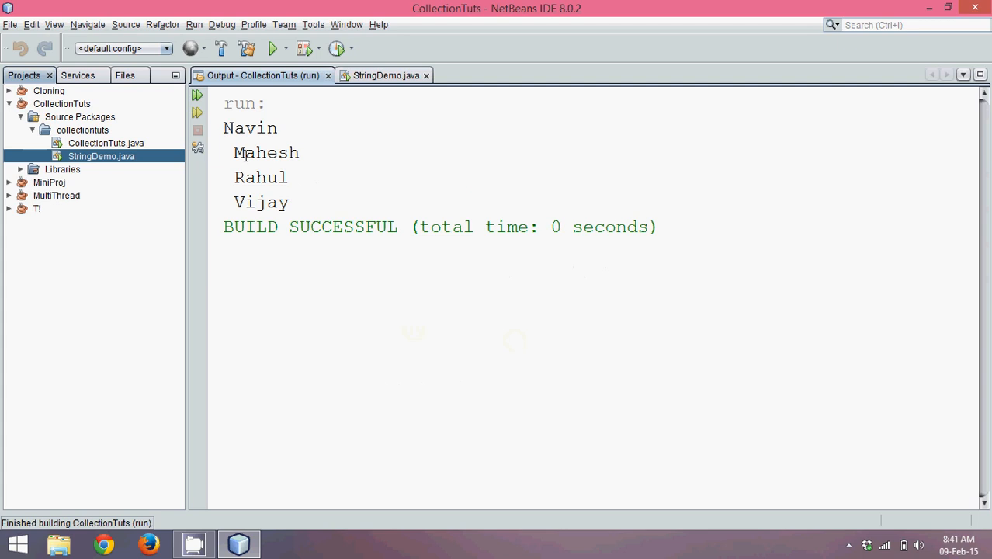
{"action": "double_click", "coordinate": [266, 152]}
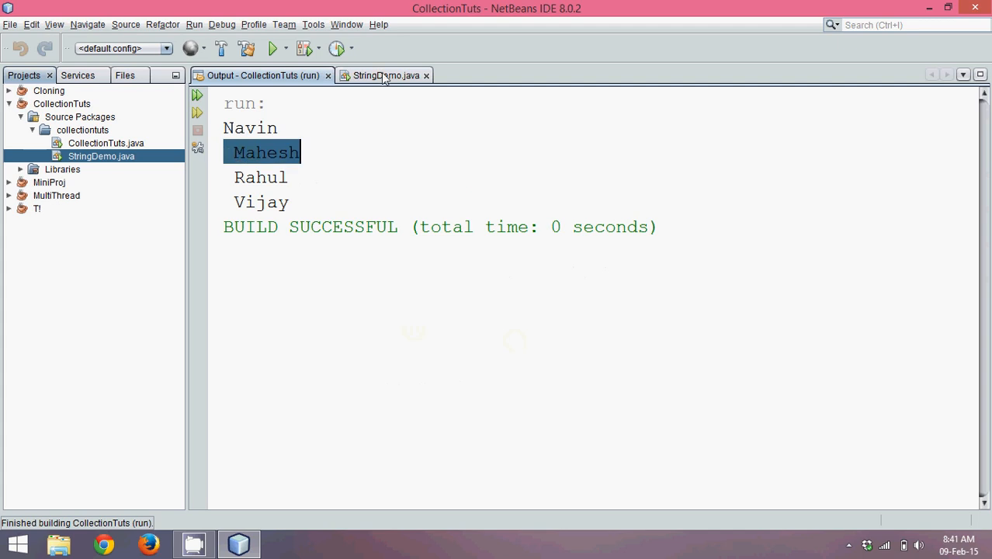
{"action": "left_click", "coordinate": [382, 74]}
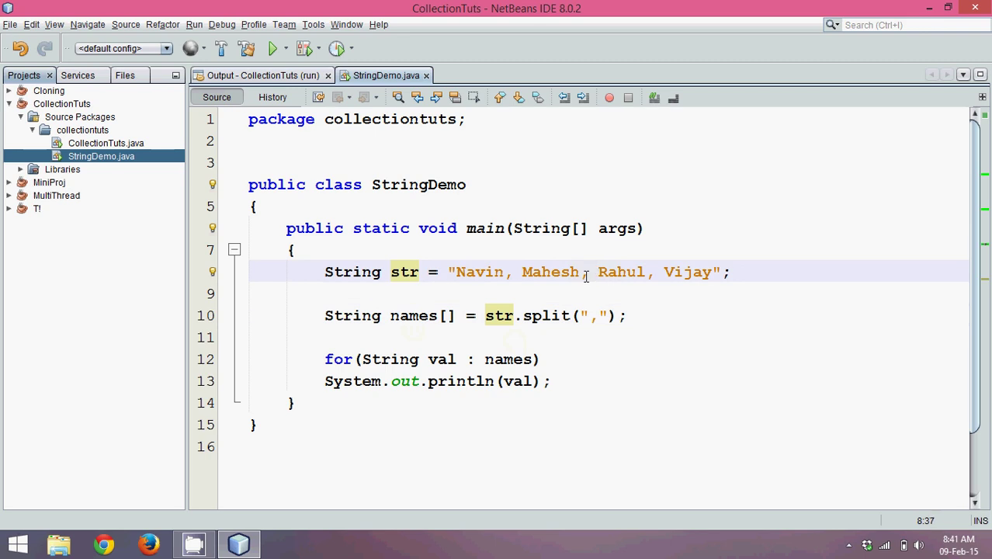
{"action": "left_click", "coordinate": [590, 272]}
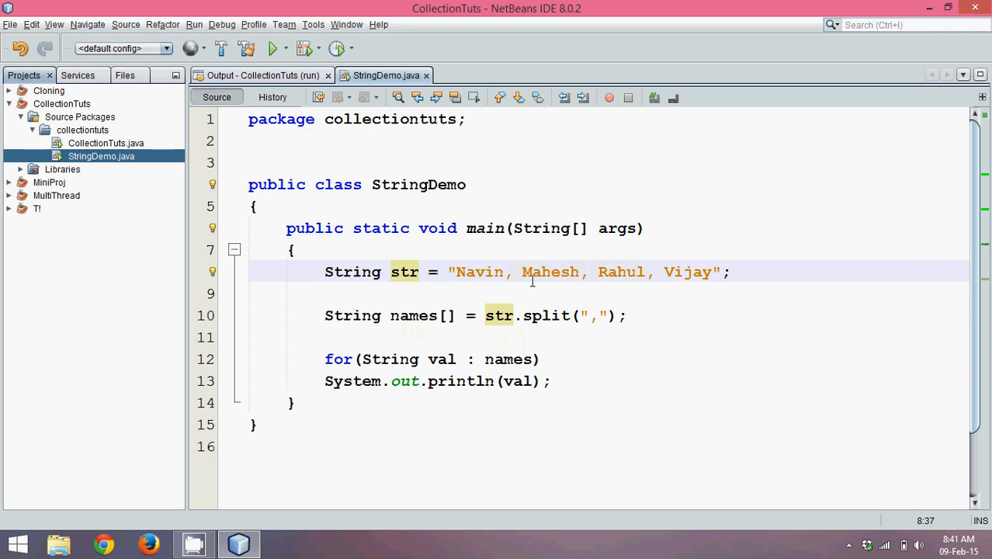
{"action": "left_click", "coordinate": [590, 271]}
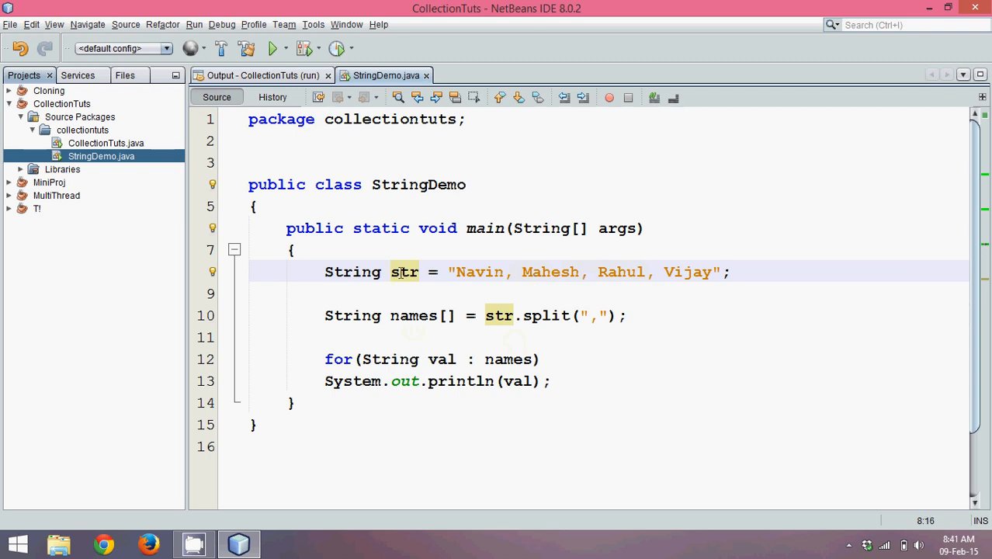
{"action": "double_click", "coordinate": [404, 271]}
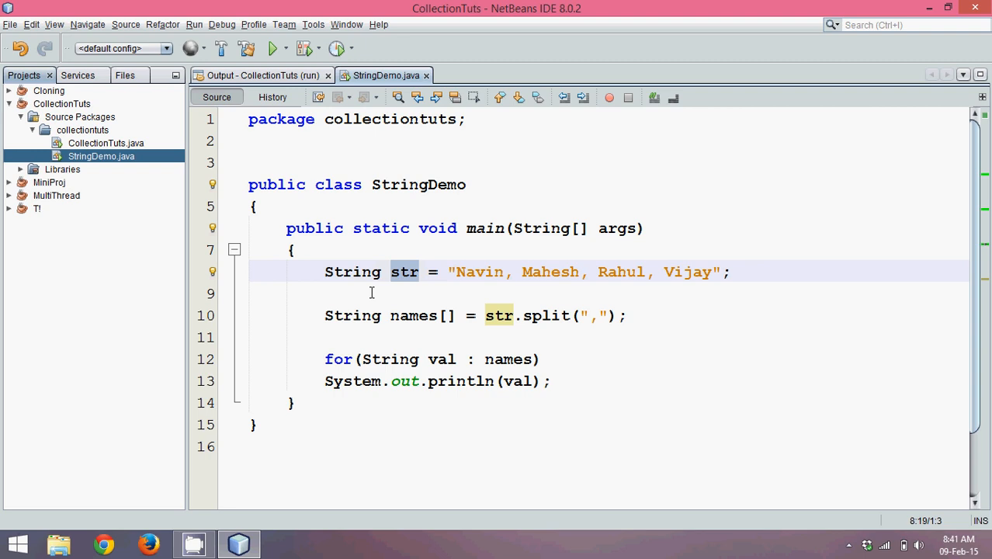
{"action": "type", "text": "d"}
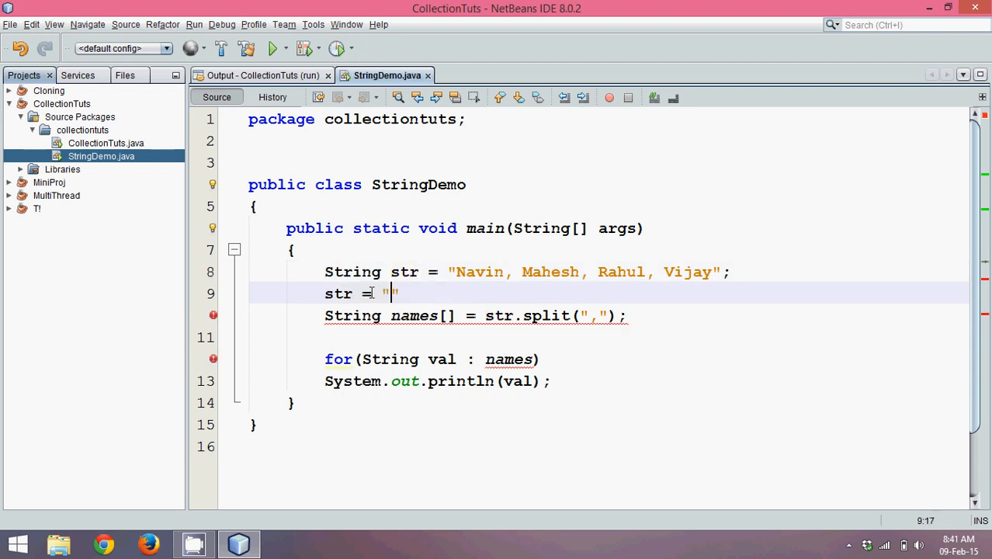
{"action": "type", "text": "Hello"}
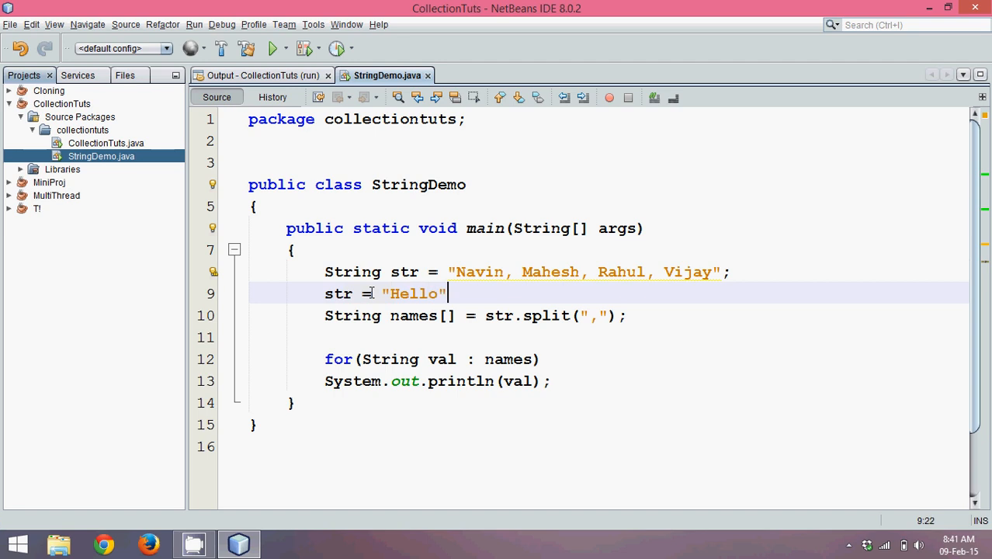
{"action": "type", "text": ";"}
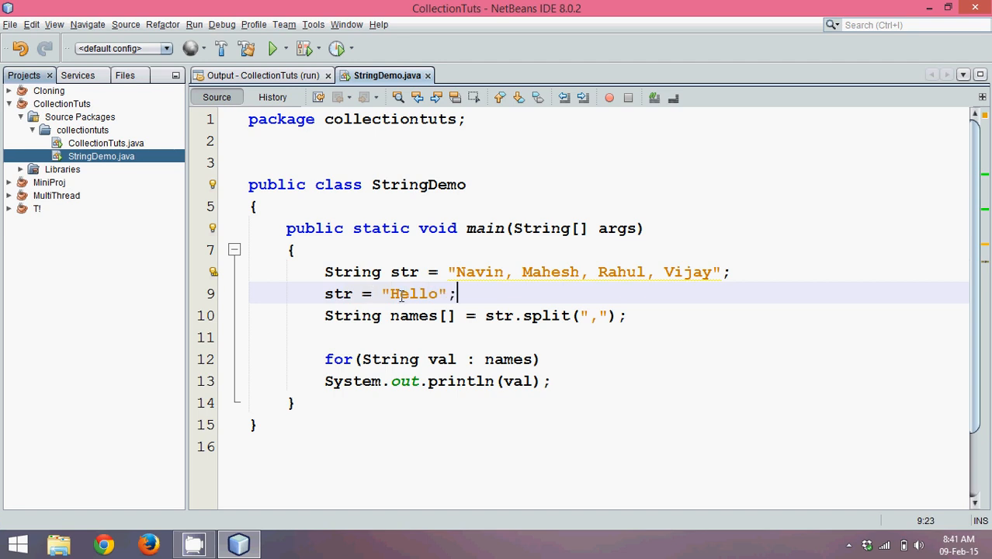
{"action": "double_click", "coordinate": [413, 295]}
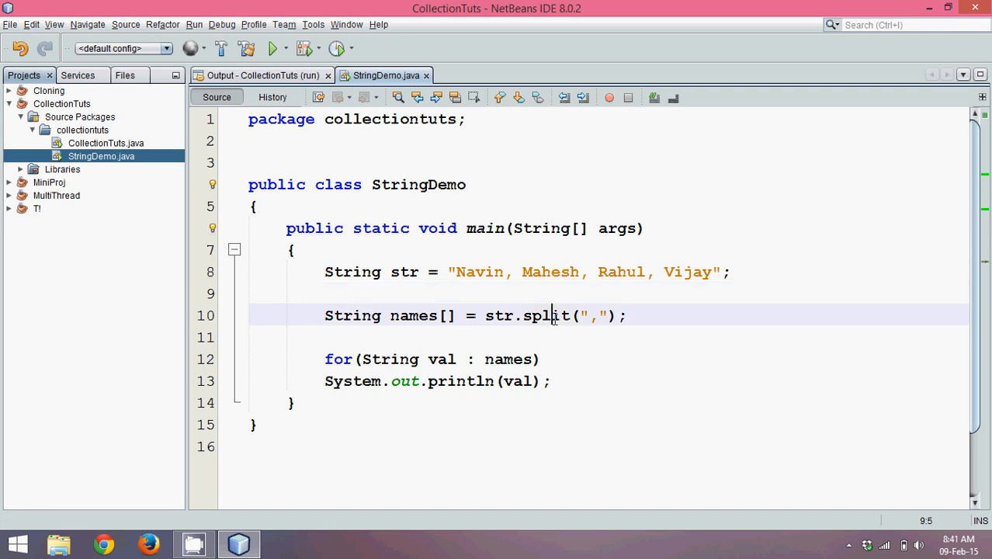
{"action": "double_click", "coordinate": [546, 317]}
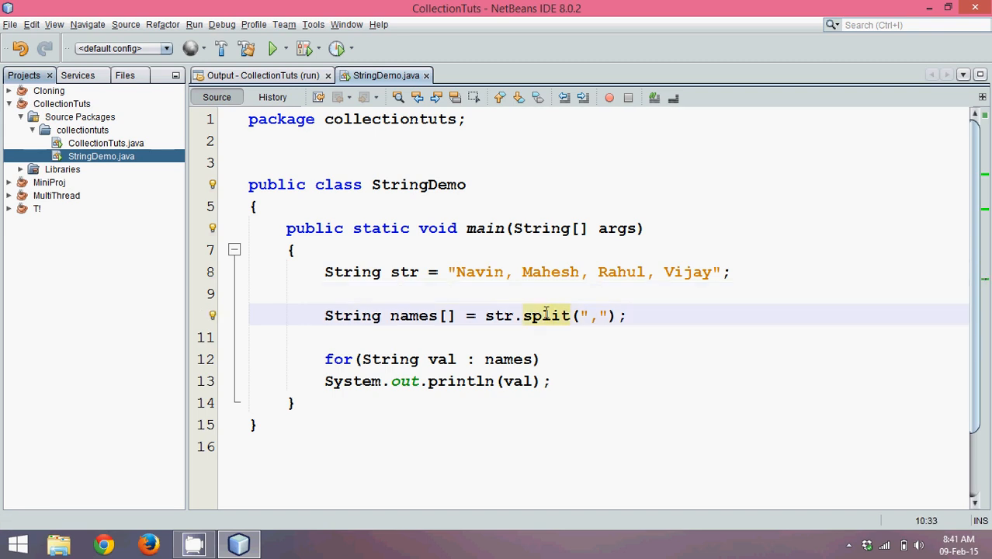